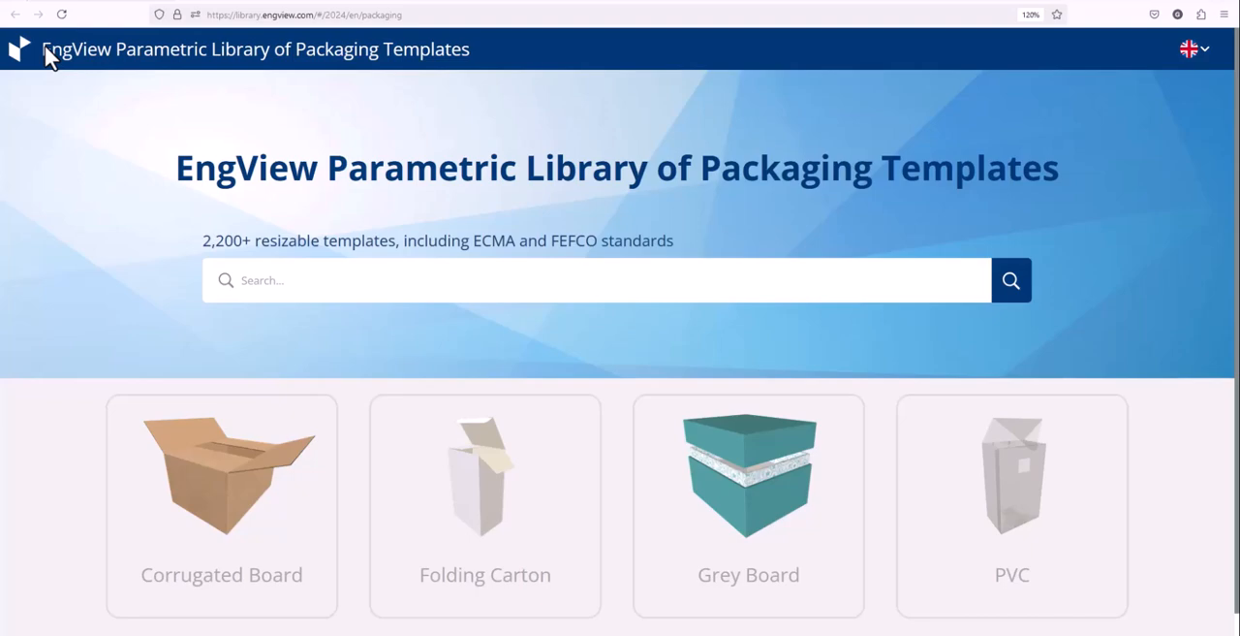
Browse Corrugated Board templates and list the 0400 Folder-type Boxes & Trays group.
{"action": "left_click", "coordinate": [221, 475]}
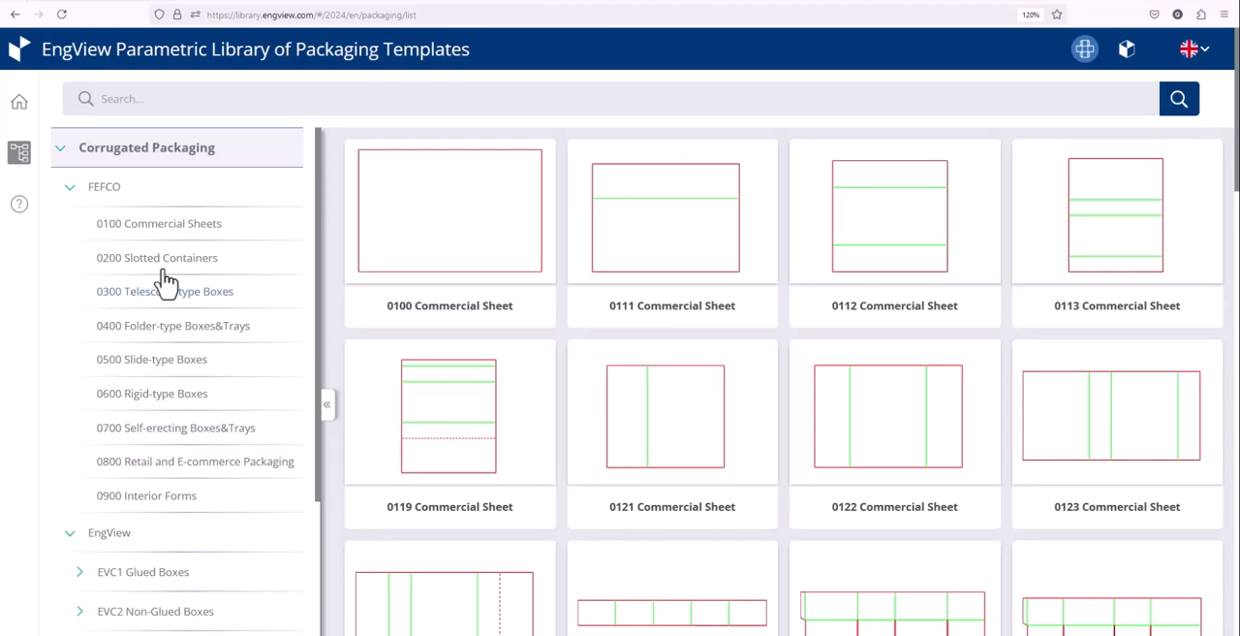
{"action": "mouse_move", "coordinate": [184, 475]}
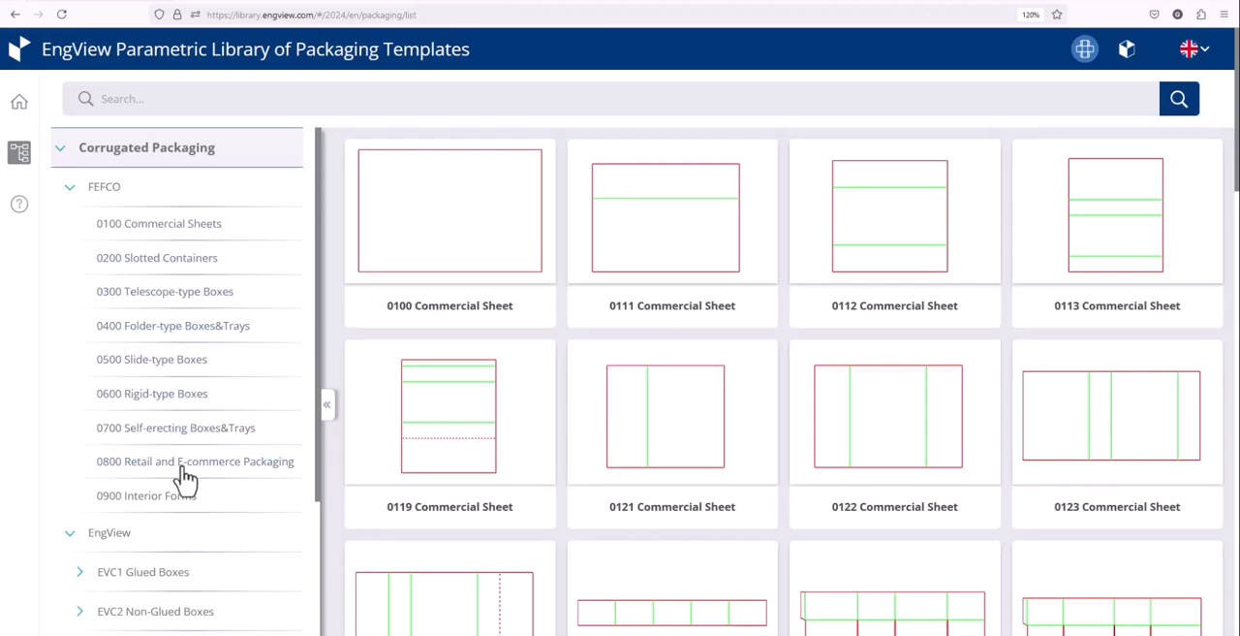
{"action": "mouse_move", "coordinate": [194, 337]}
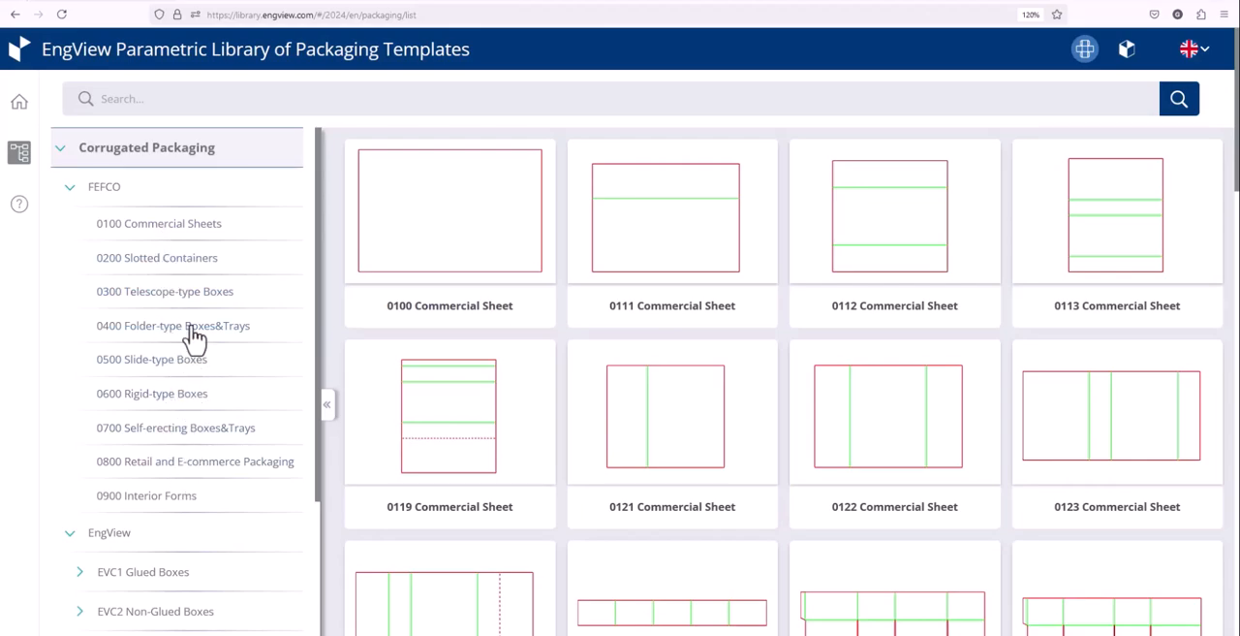
{"action": "left_click", "coordinate": [173, 324]}
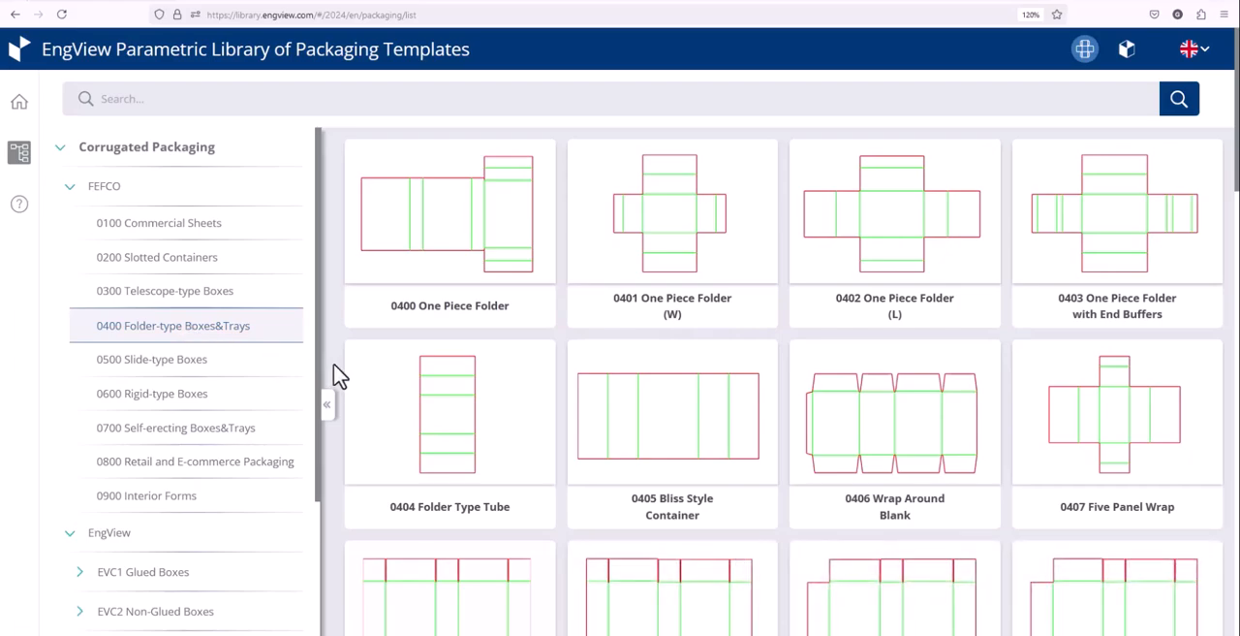
{"action": "scroll", "scroll_direction": "down", "scroll_amount": 3}
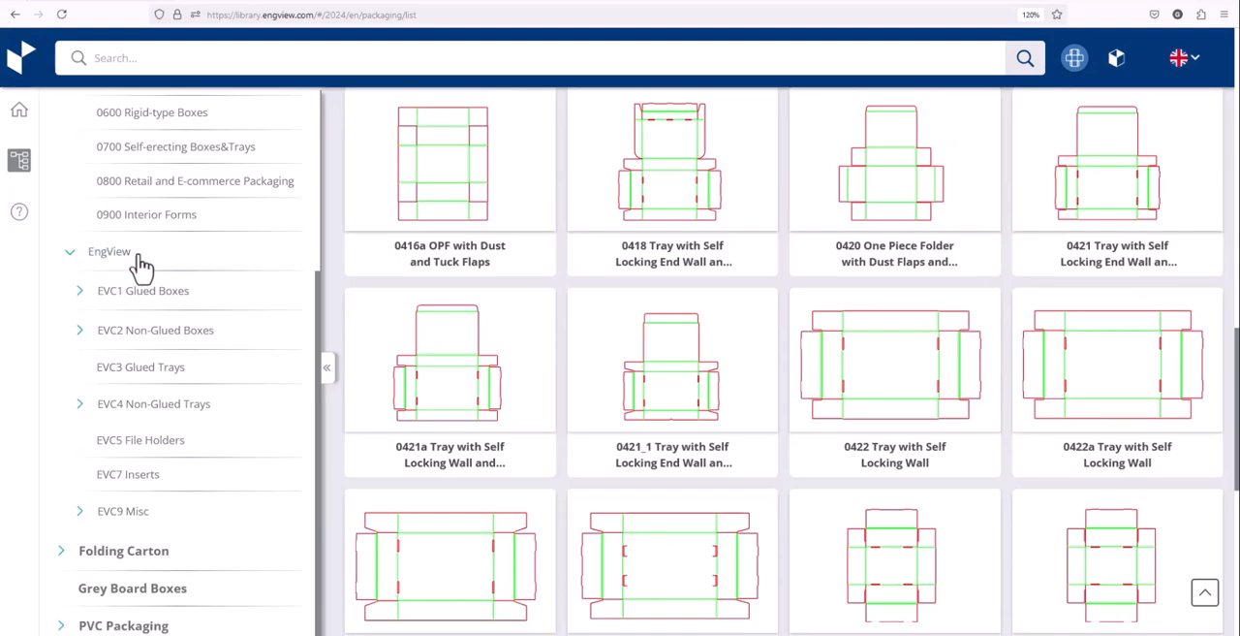
Show EVC112 Carrying Handle boxes under EVC1 Glued Boxes > EVC11 Rectangular as 3D thumbnails.
{"action": "left_click", "coordinate": [143, 291]}
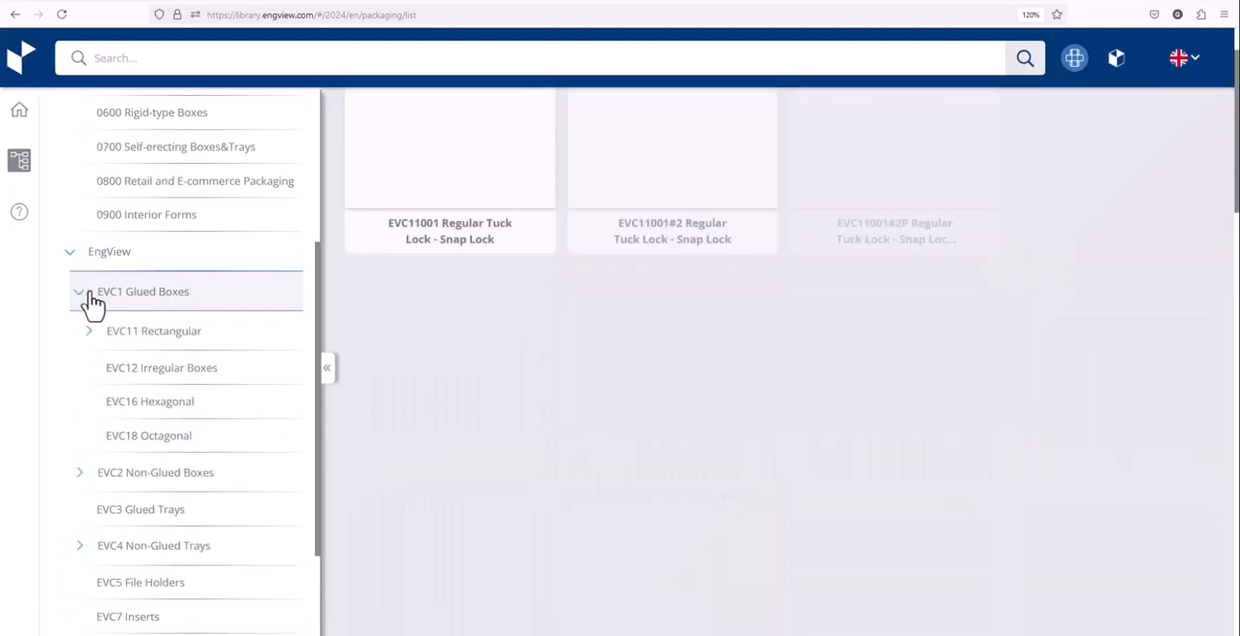
{"action": "left_click", "coordinate": [89, 330]}
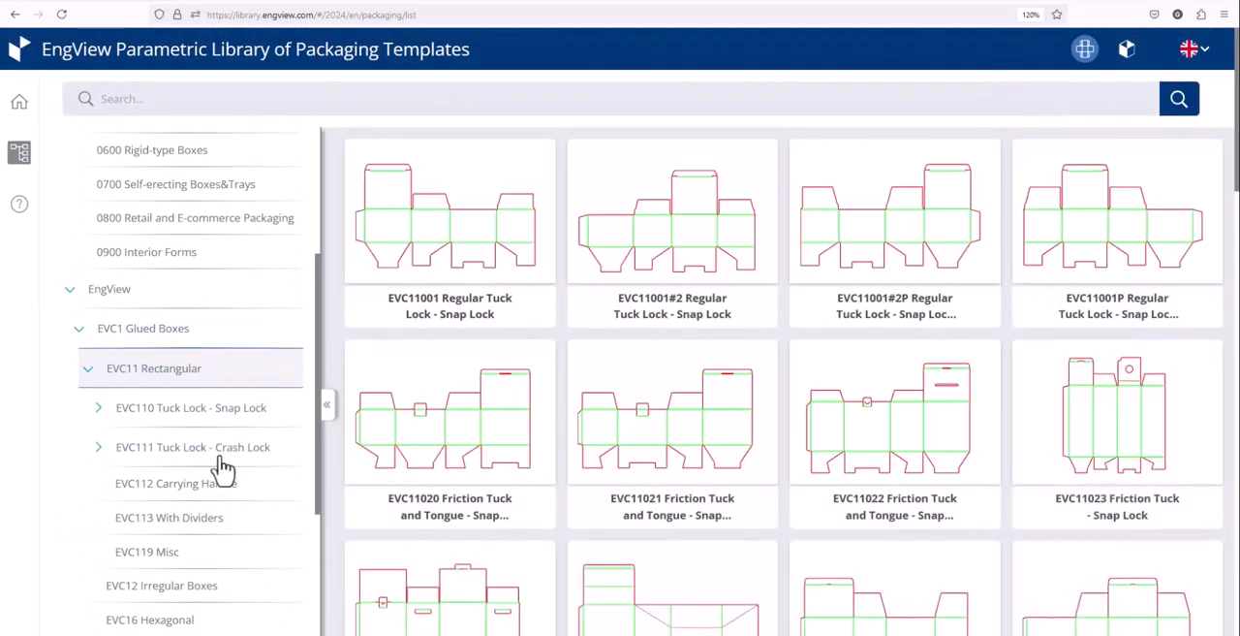
{"action": "left_click", "coordinate": [174, 483]}
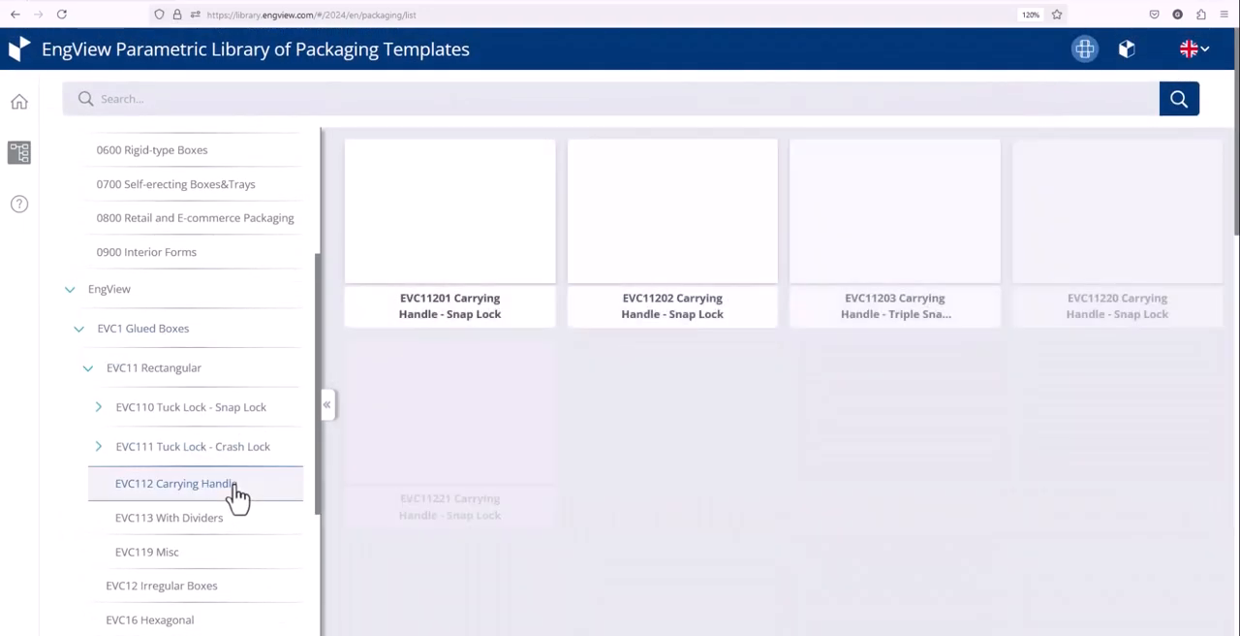
{"action": "left_click", "coordinate": [174, 482]}
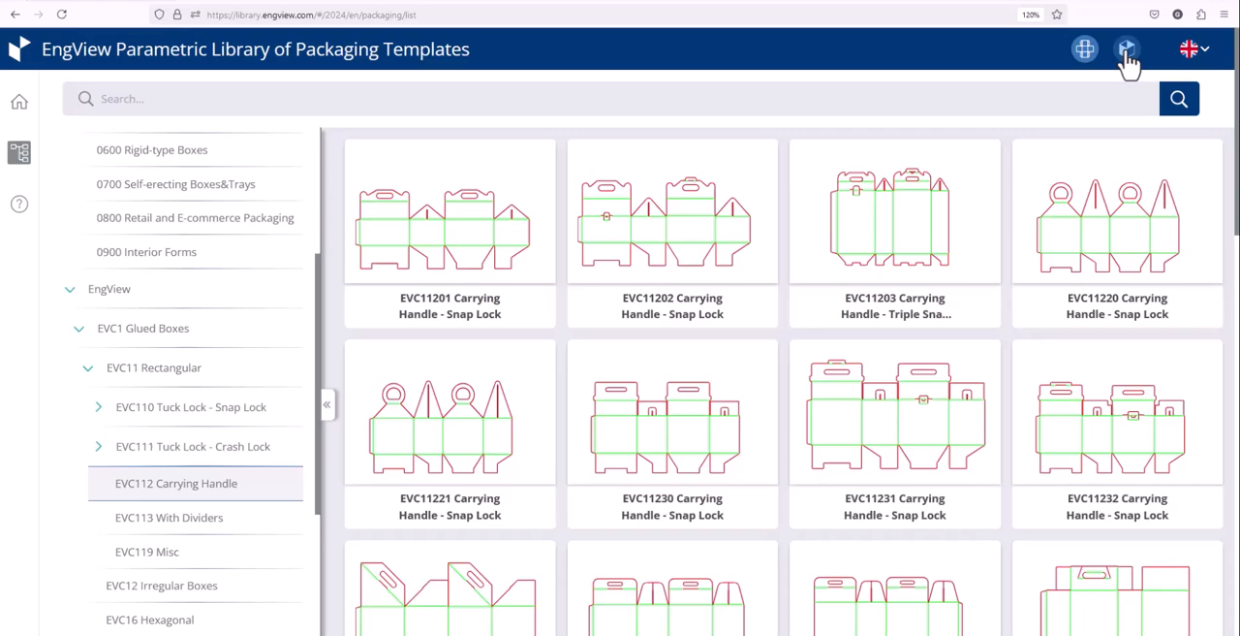
{"action": "left_click", "coordinate": [1128, 49]}
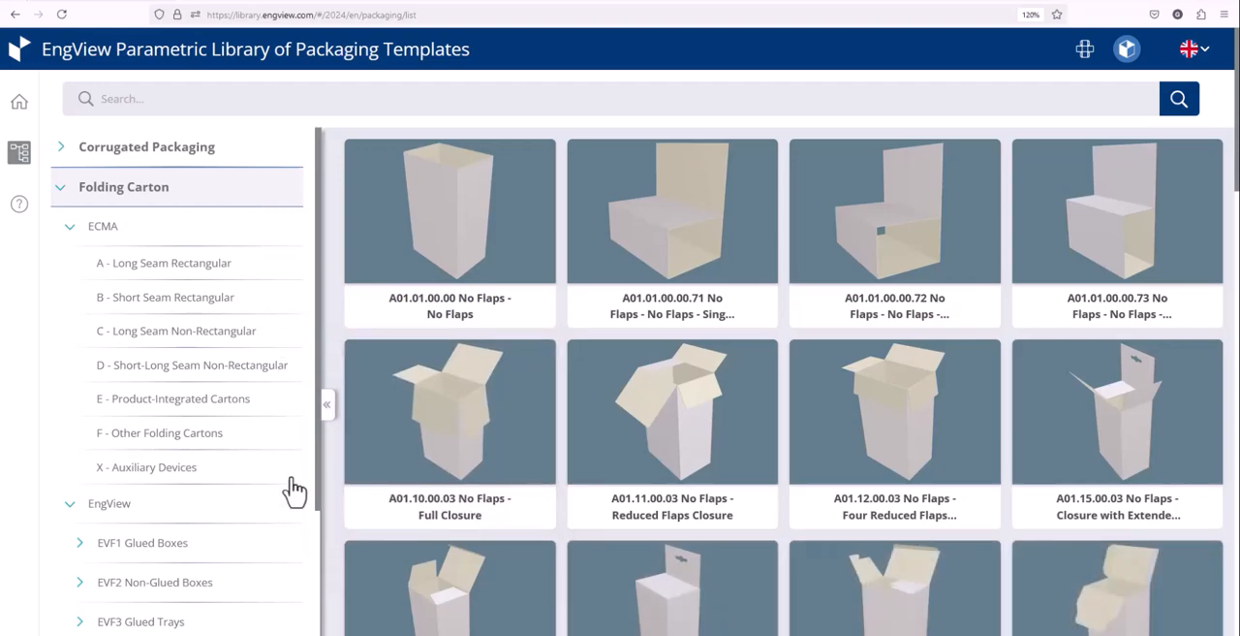
Browse the D - Short-Long Seam Non-Rectangular carton templates and EVF carriers.
{"action": "left_click", "coordinate": [192, 365]}
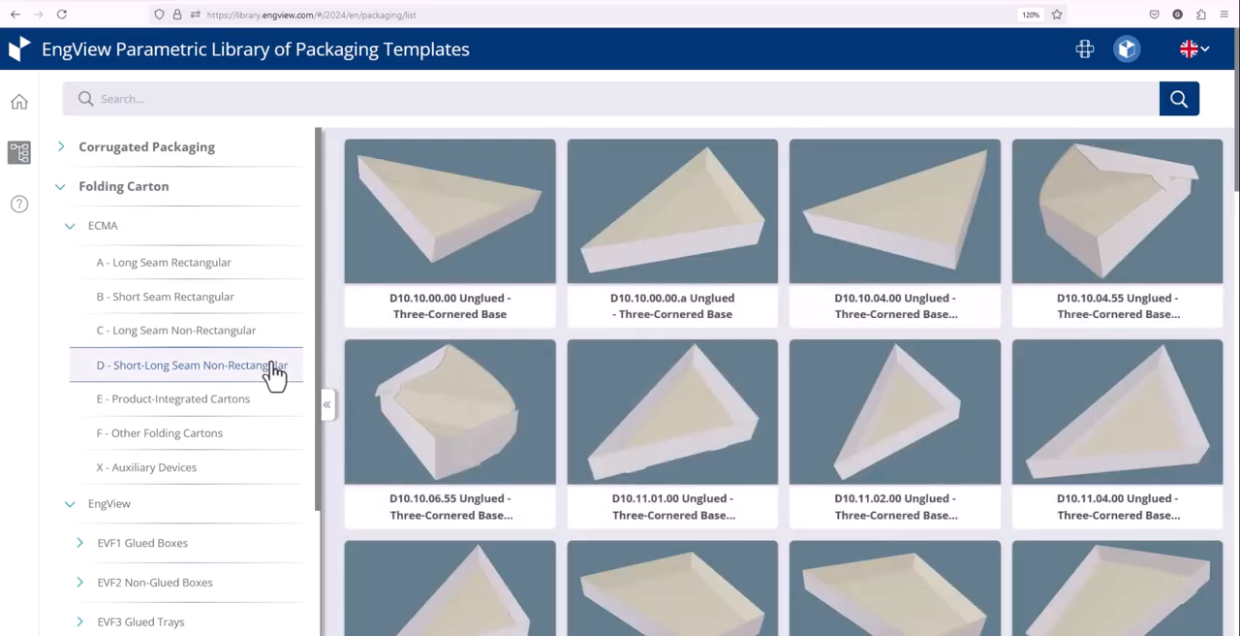
{"action": "scroll", "scroll_direction": "down", "scroll_amount": 3}
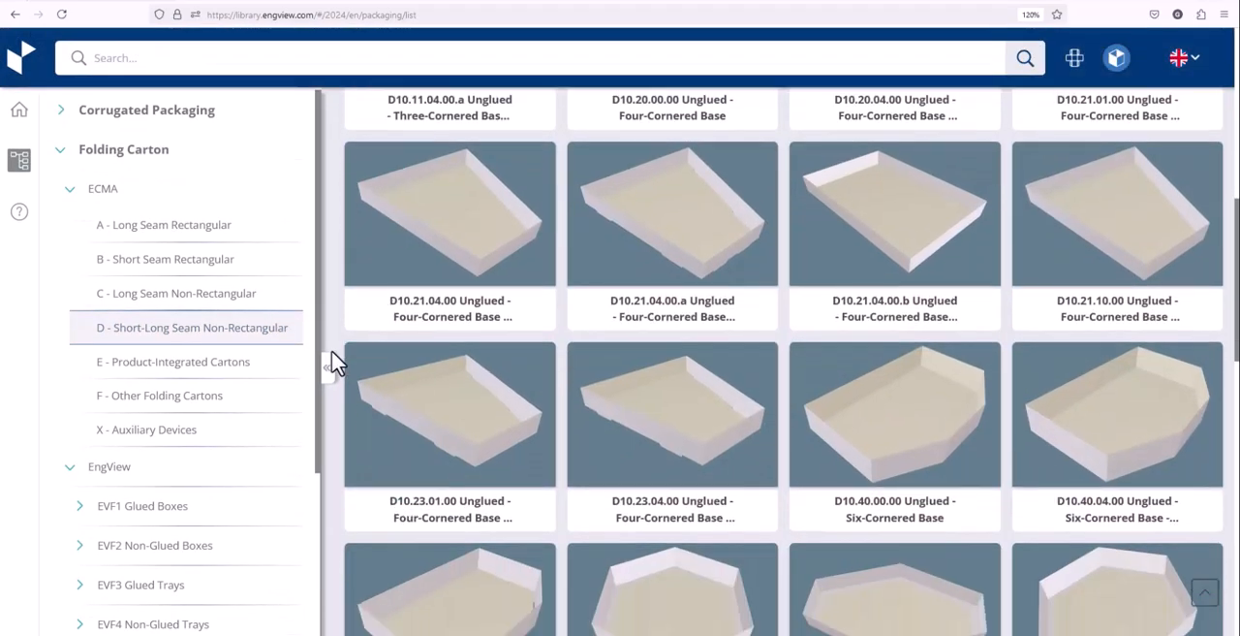
{"action": "scroll", "scroll_direction": "down", "scroll_amount": 3}
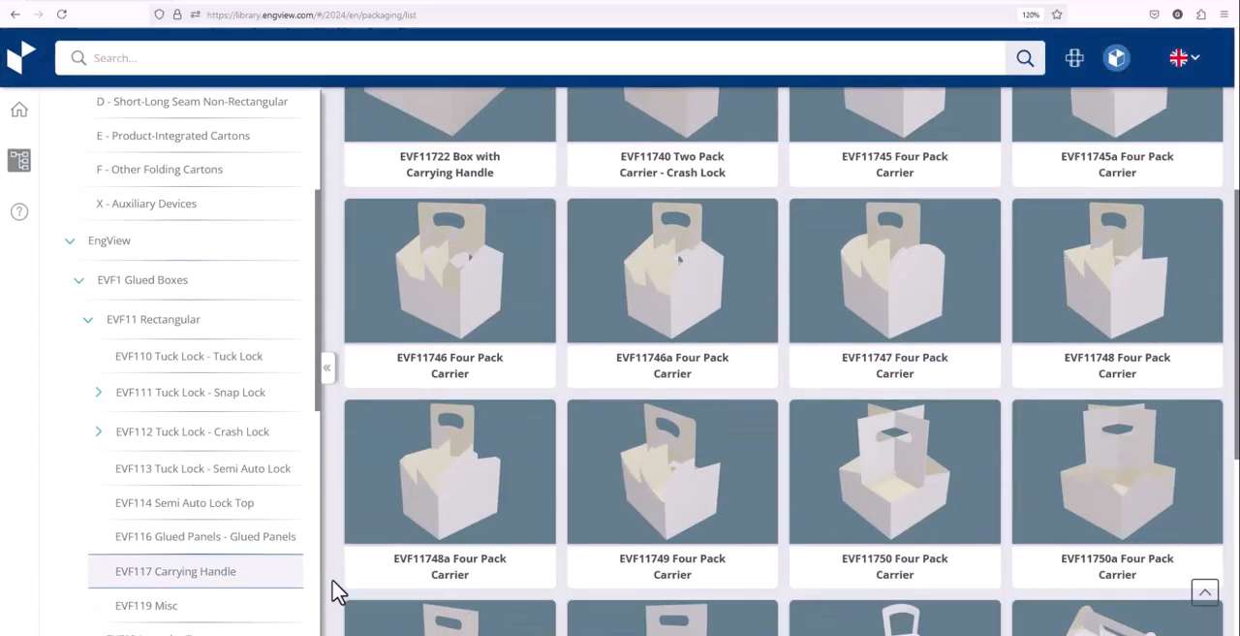
{"action": "scroll", "scroll_direction": "down", "scroll_amount": 3}
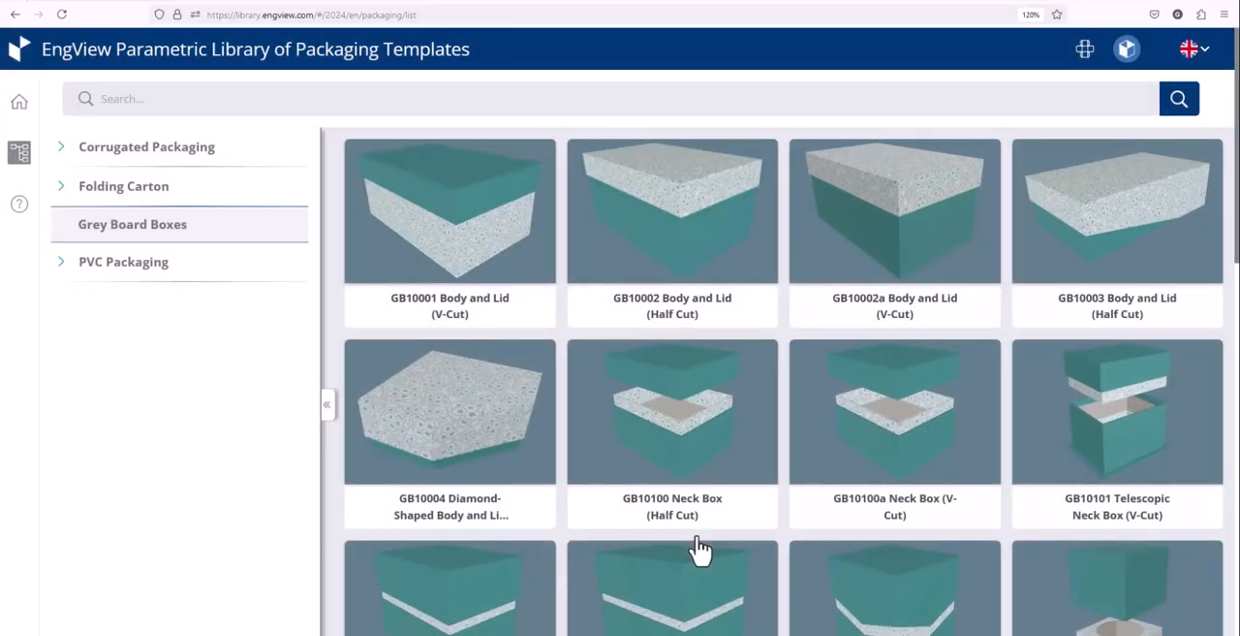
Browse the PVC Packaging templates after the Grey Board results.
{"action": "scroll", "scroll_direction": "down", "scroll_amount": 3}
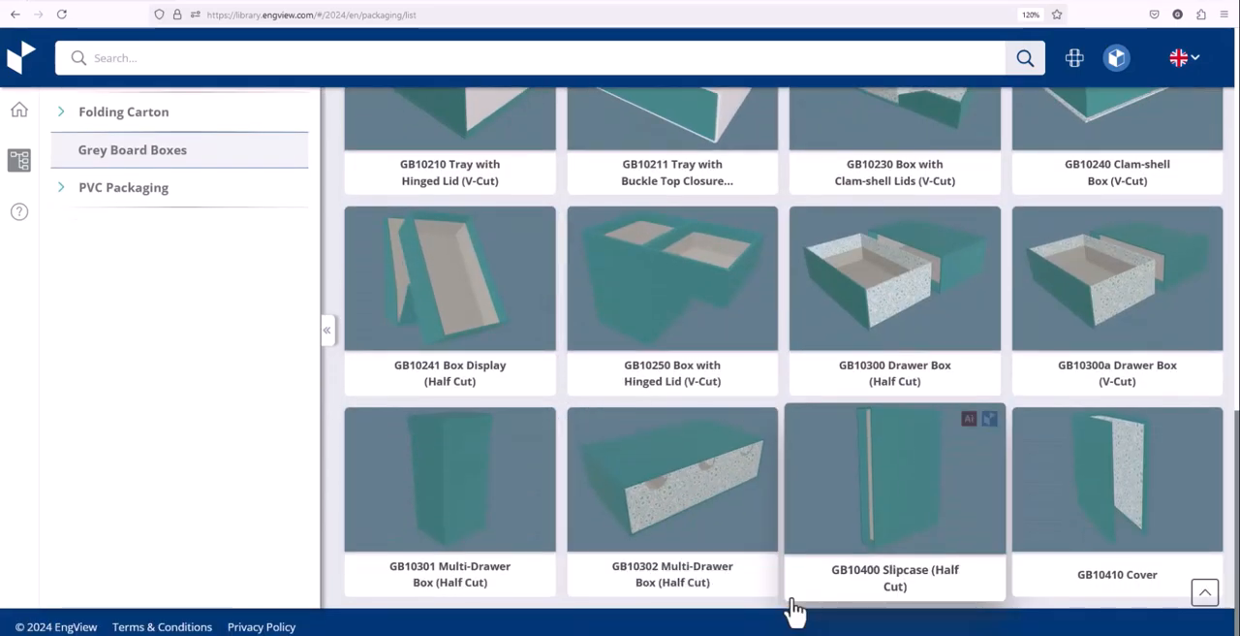
{"action": "left_click", "coordinate": [124, 224]}
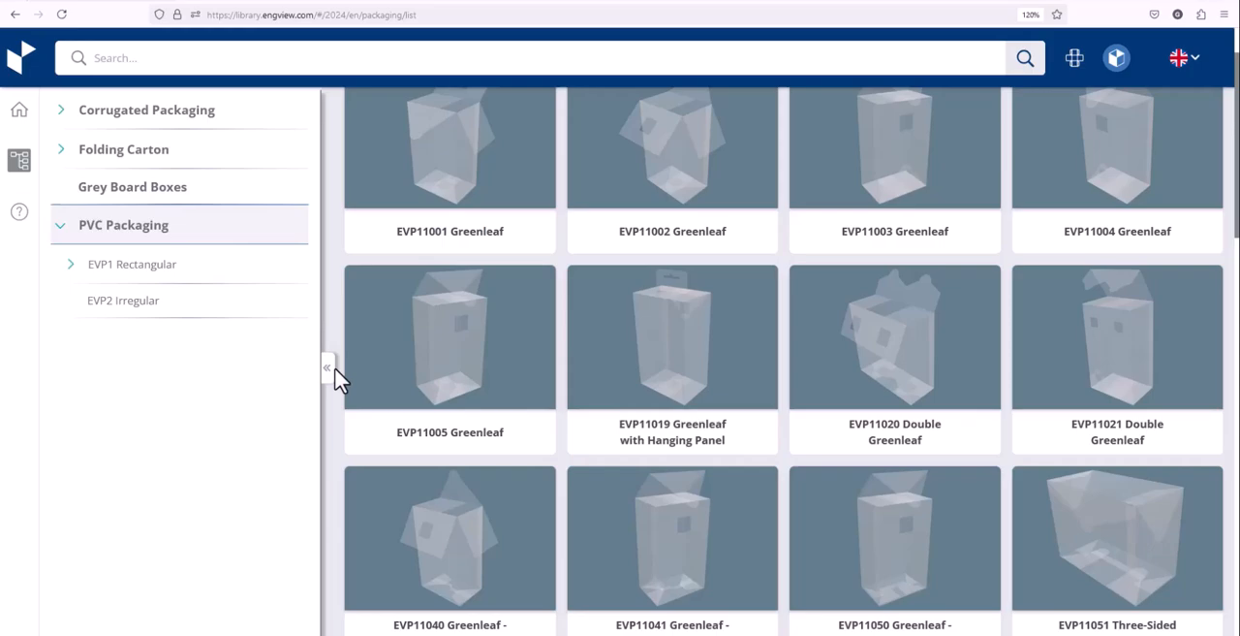
{"action": "scroll", "scroll_direction": "down", "scroll_amount": 3}
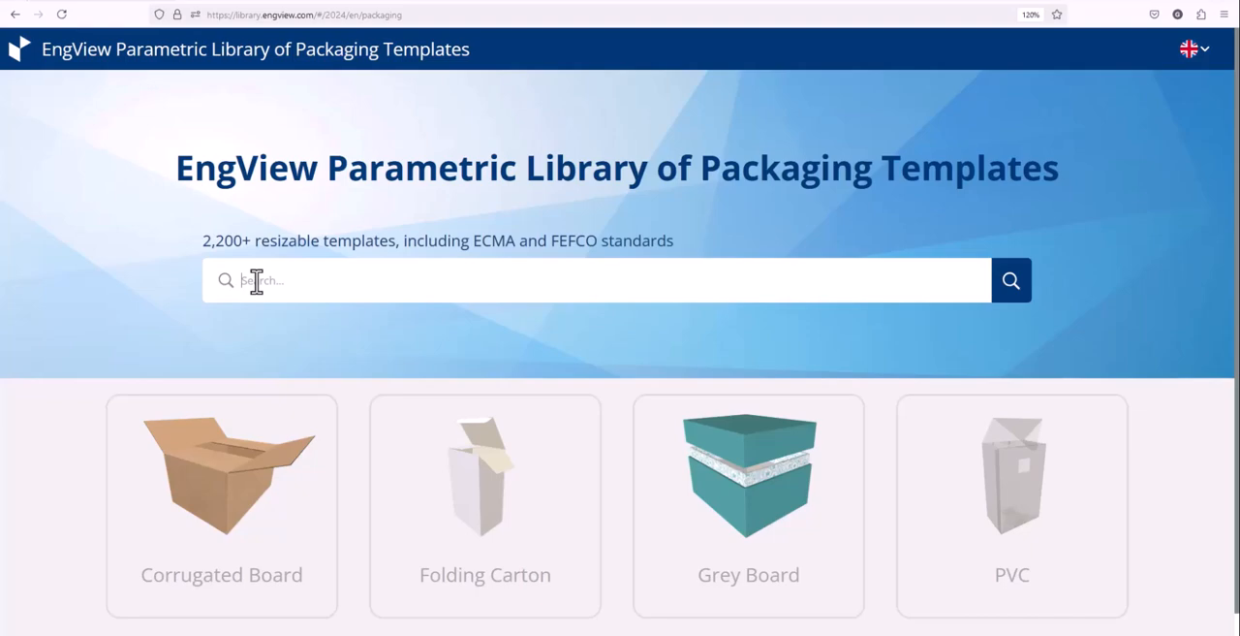
Search the library for 'pizza' and open the EVC41110 self-locking tray preview.
{"action": "type", "text": "42"}
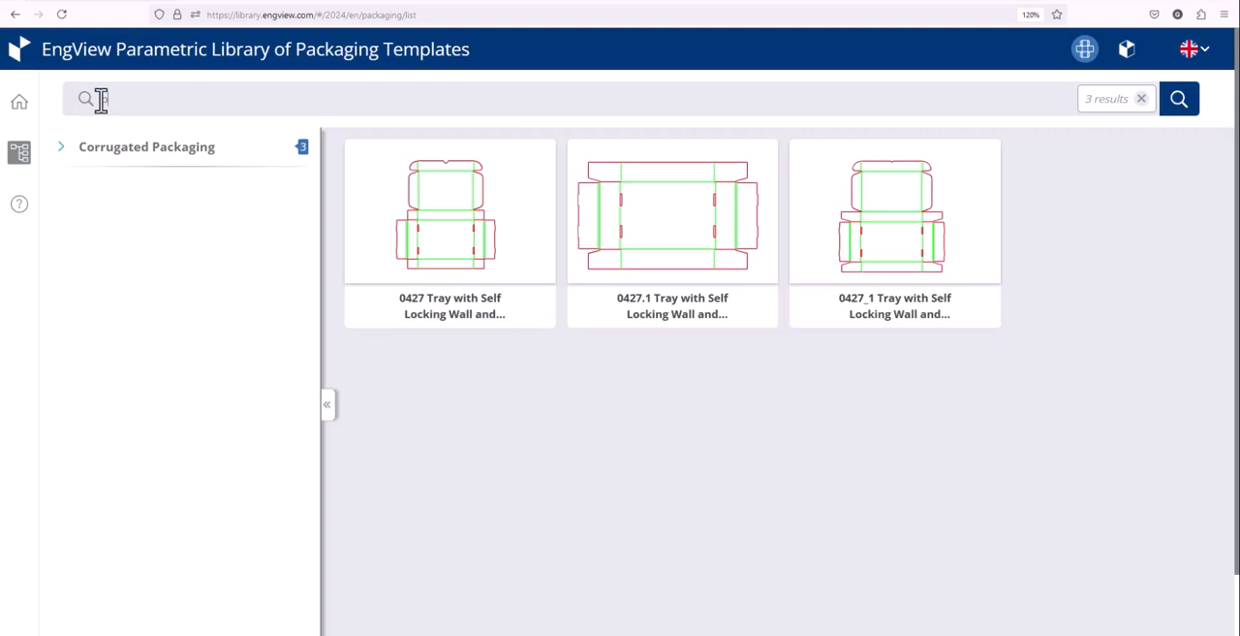
{"action": "type", "text": "pizza"}
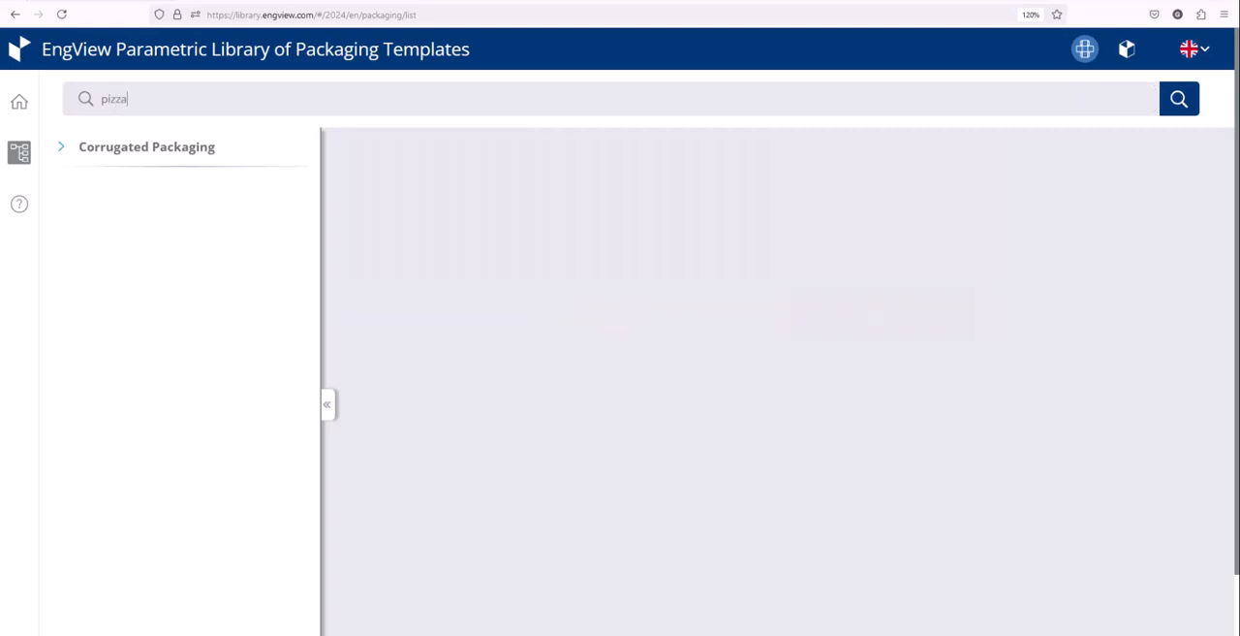
{"action": "left_click", "coordinate": [1178, 97]}
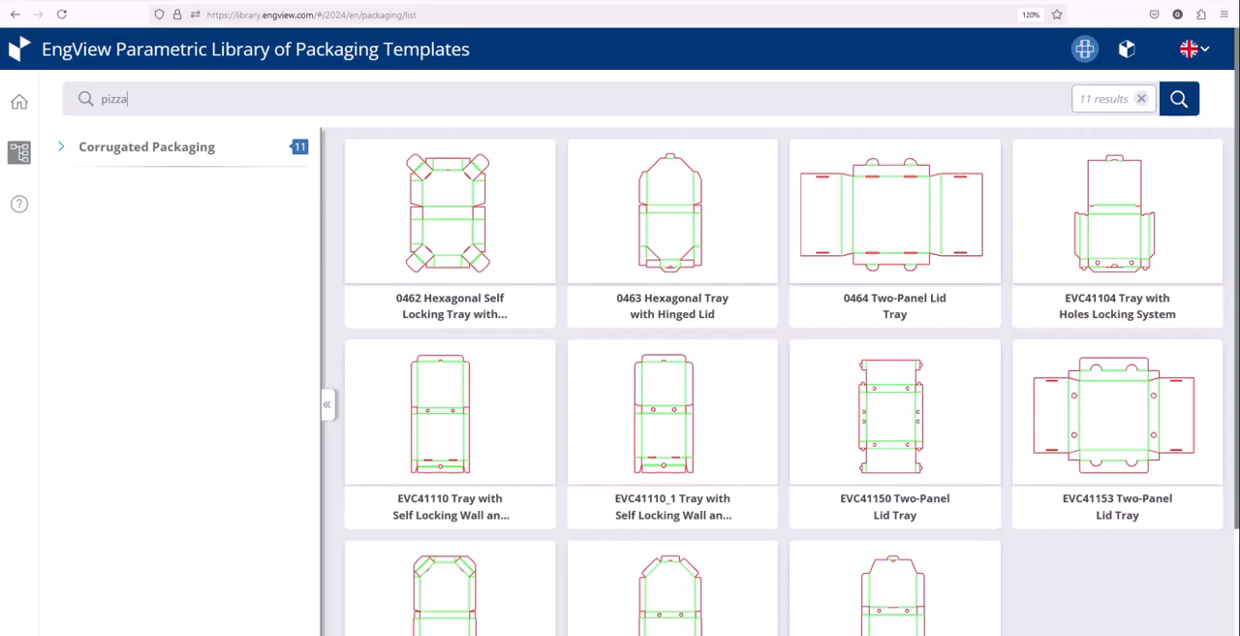
{"action": "left_click", "coordinate": [449, 411]}
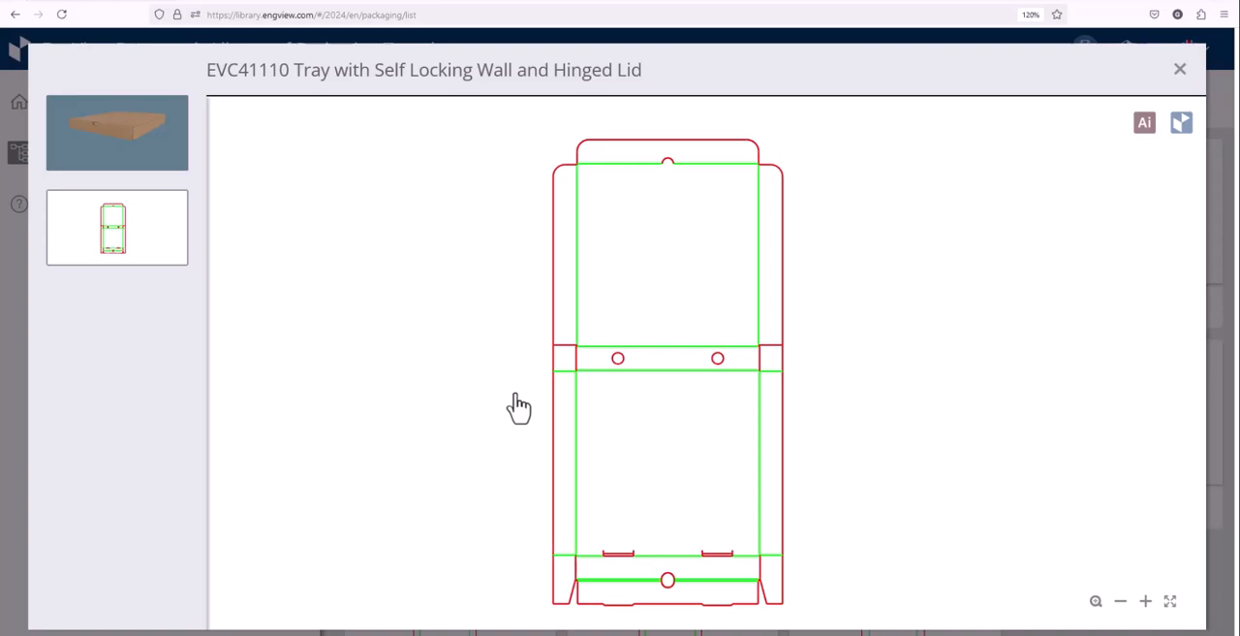
Play the tray's 3D folding animation and open it in EngView Package Designer.
{"action": "left_click", "coordinate": [117, 132]}
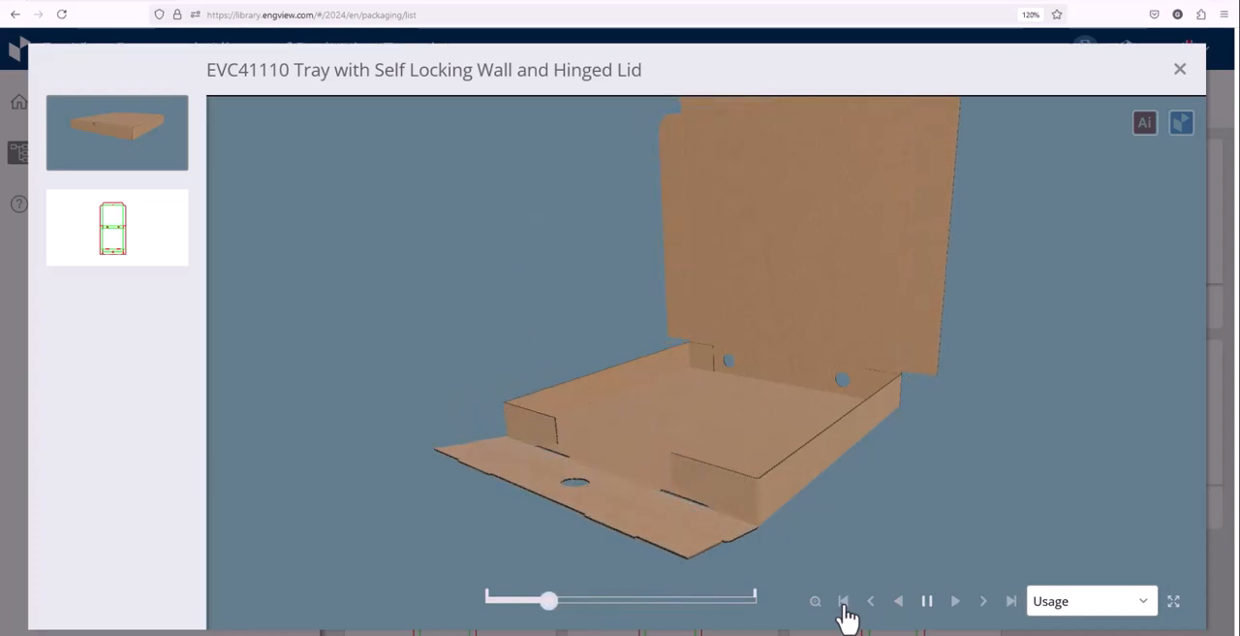
{"action": "left_click", "coordinate": [843, 601]}
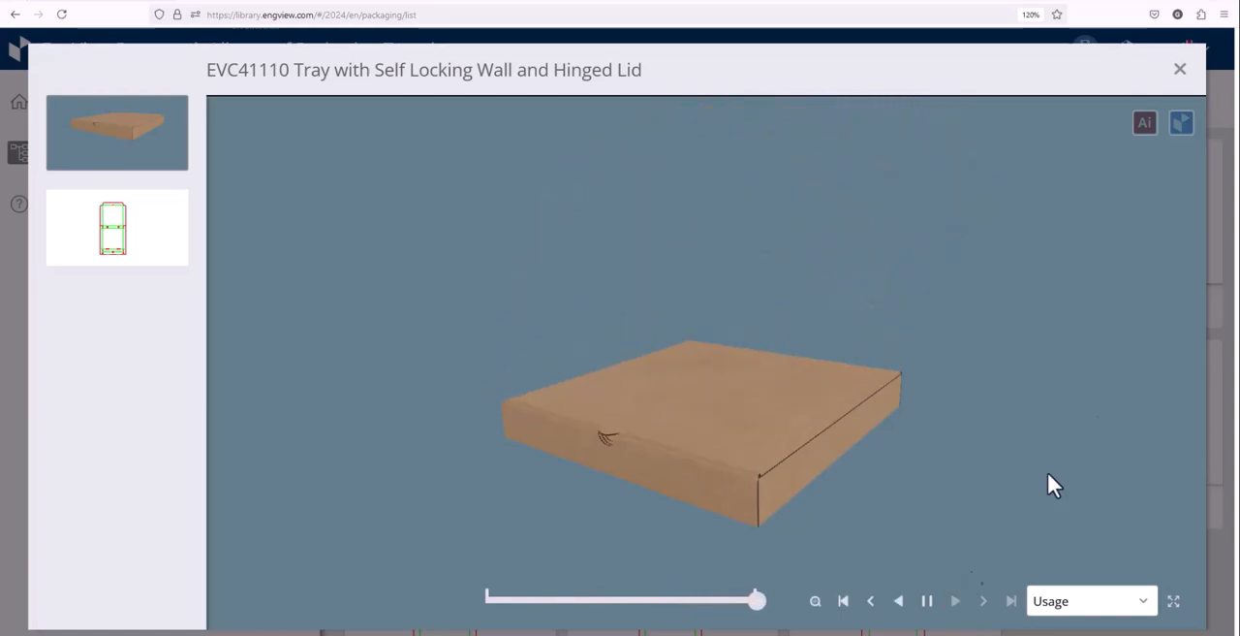
{"action": "mouse_move", "coordinate": [1182, 124]}
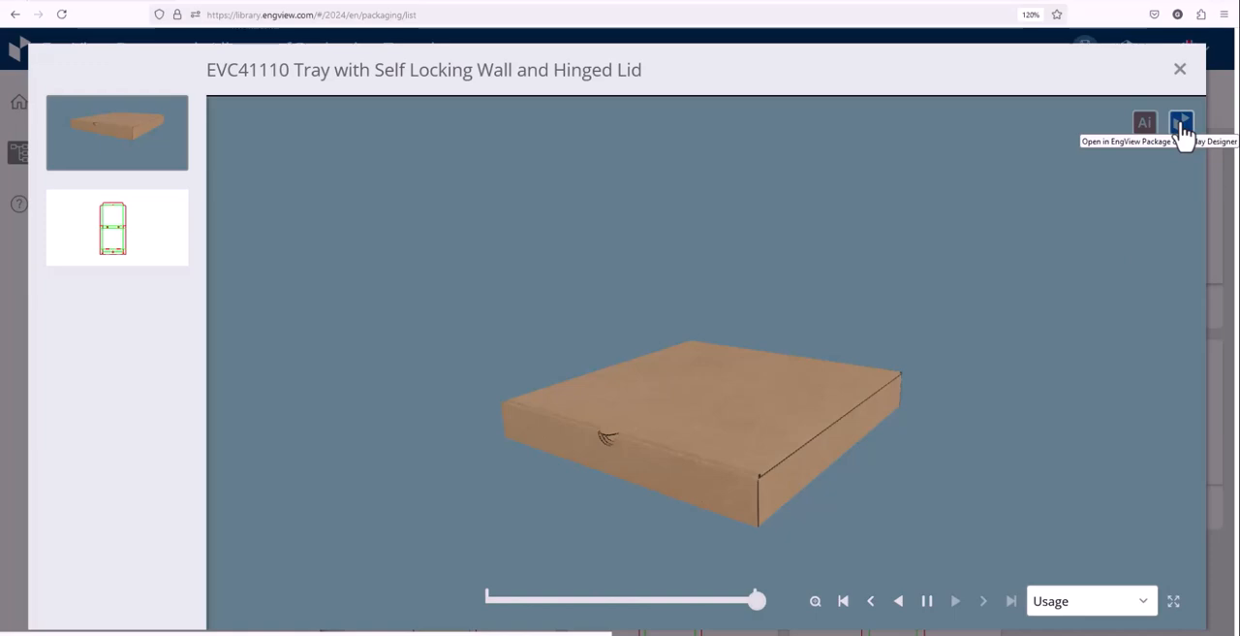
{"action": "mouse_move", "coordinate": [1144, 126]}
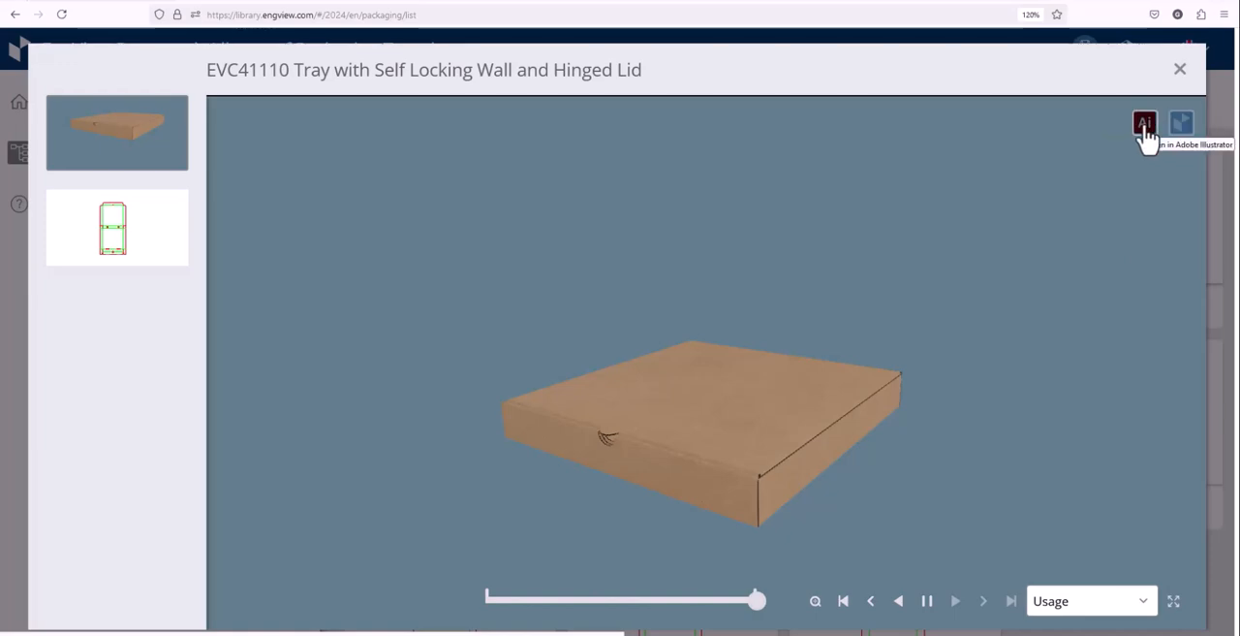
{"action": "left_click", "coordinate": [1145, 124]}
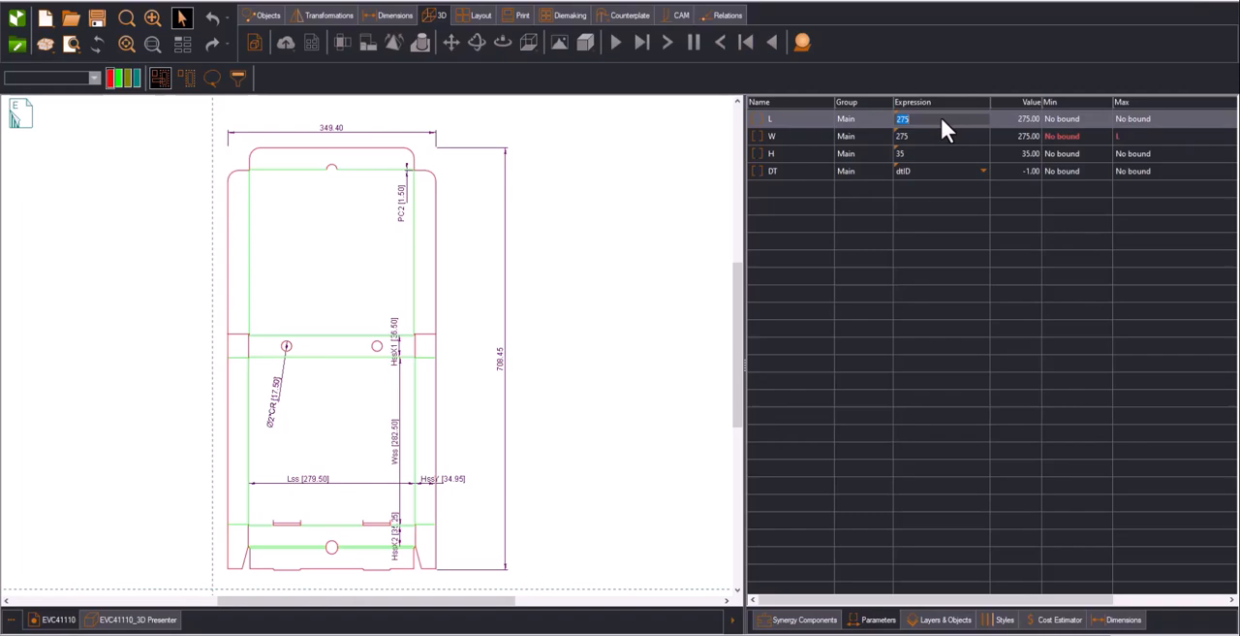
Set the tray's L and W to 400 and view the resized box in the 3D Presenter.
{"action": "type", "text": "400"}
{"action": "left_click", "coordinate": [942, 153]}
{"action": "type", "text": "50"}
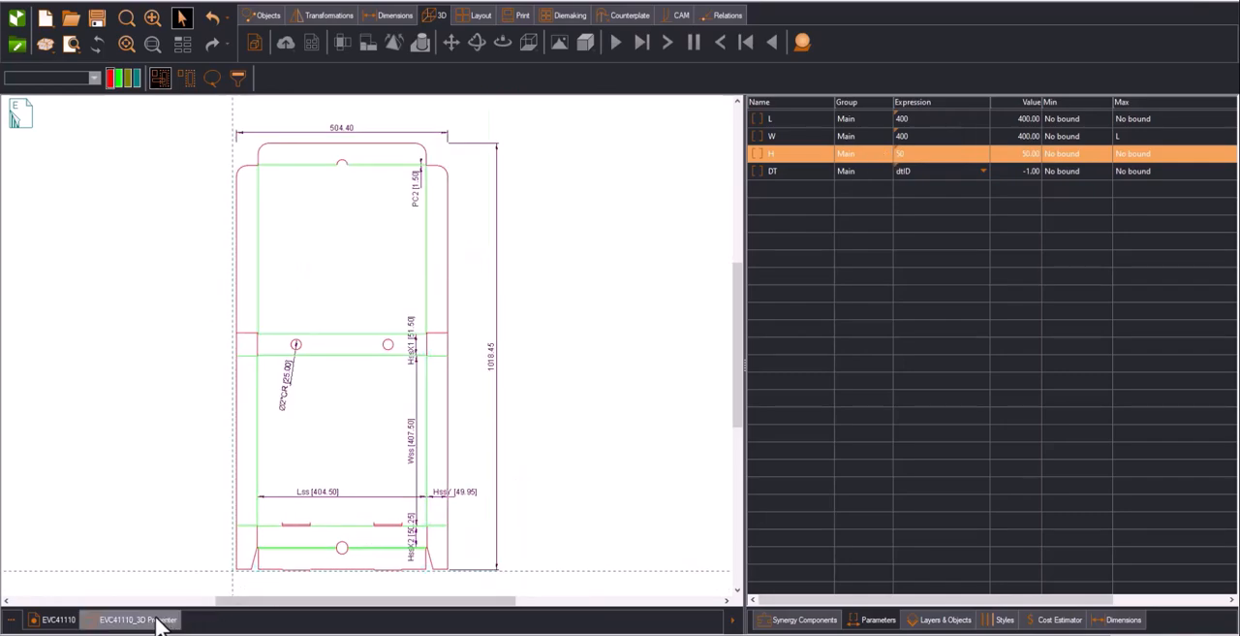
{"action": "left_click", "coordinate": [136, 621]}
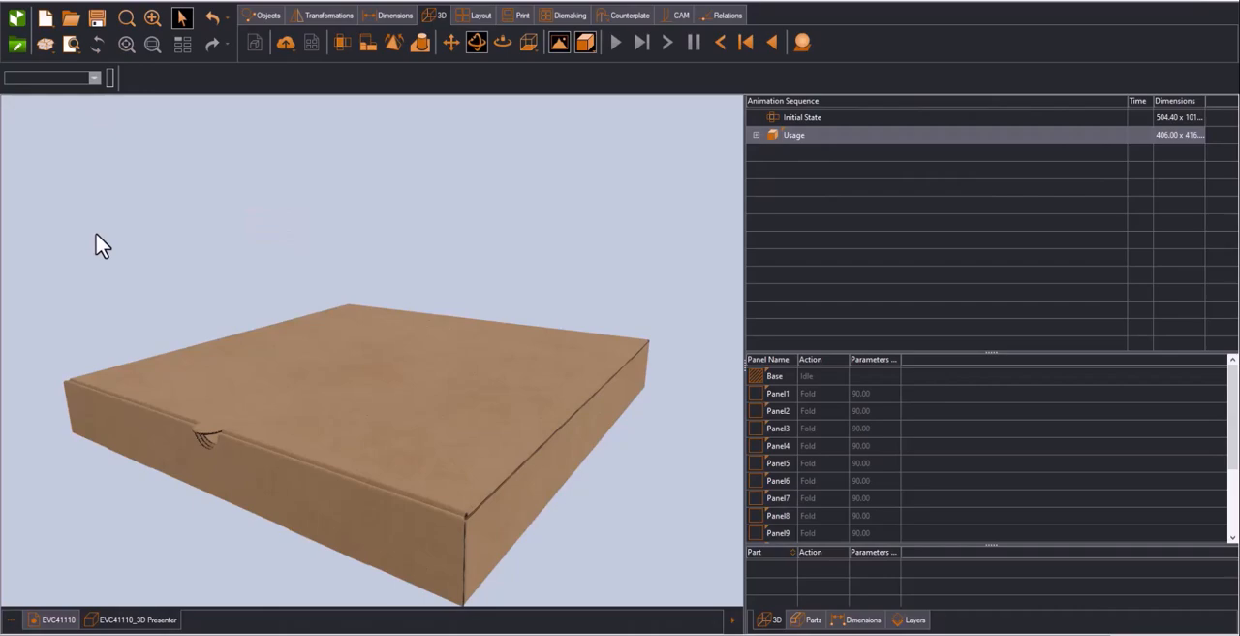